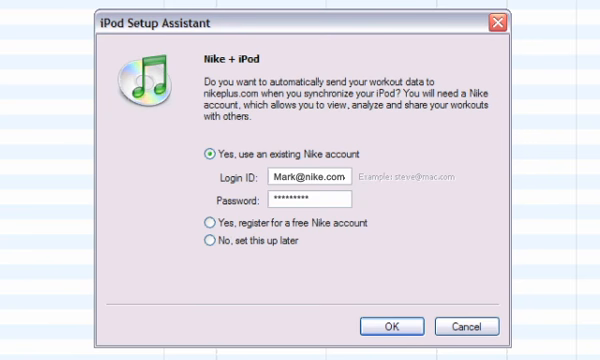
# Confirm the Nike + iPod setup using the existing Nike account with the entered login details.
pyautogui.click(394, 326)
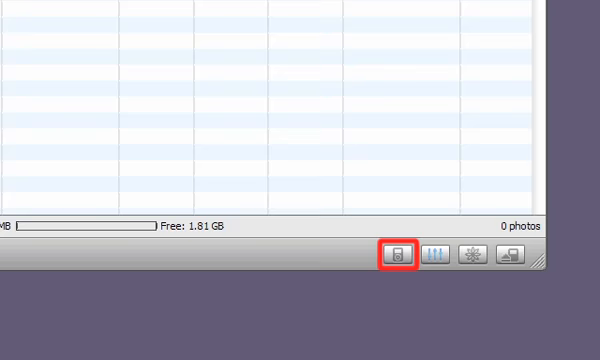
# Bring up the iPod preferences on the Nike + iPod tab showing the last workout details.
pyautogui.click(398, 260)
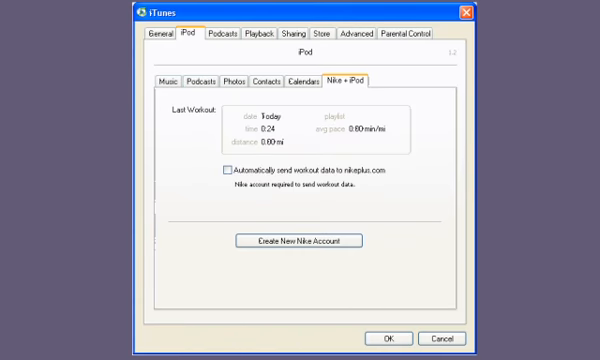